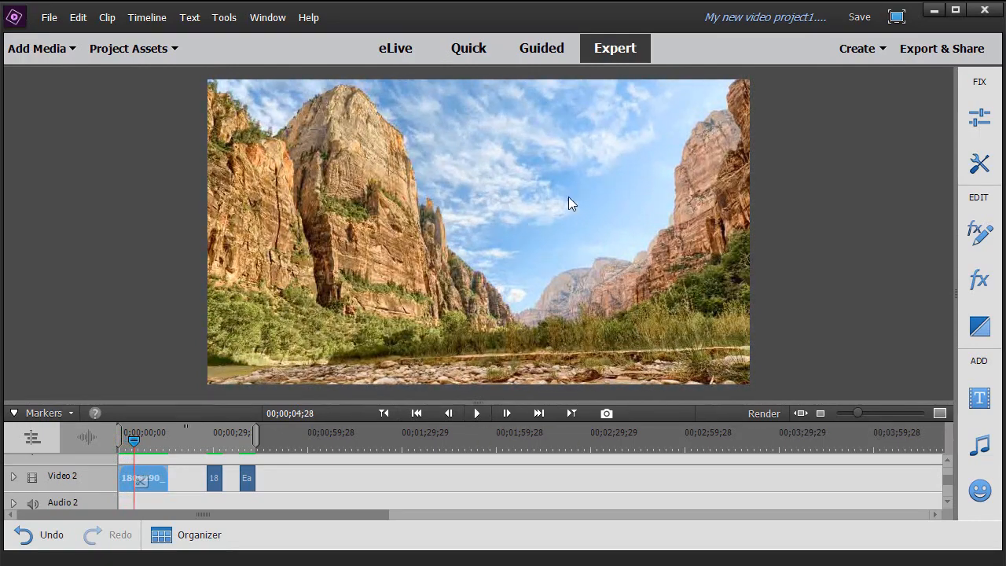
Step: Apply Color Pass to the canyon clip so only the blue sky stays coloured
click(979, 232)
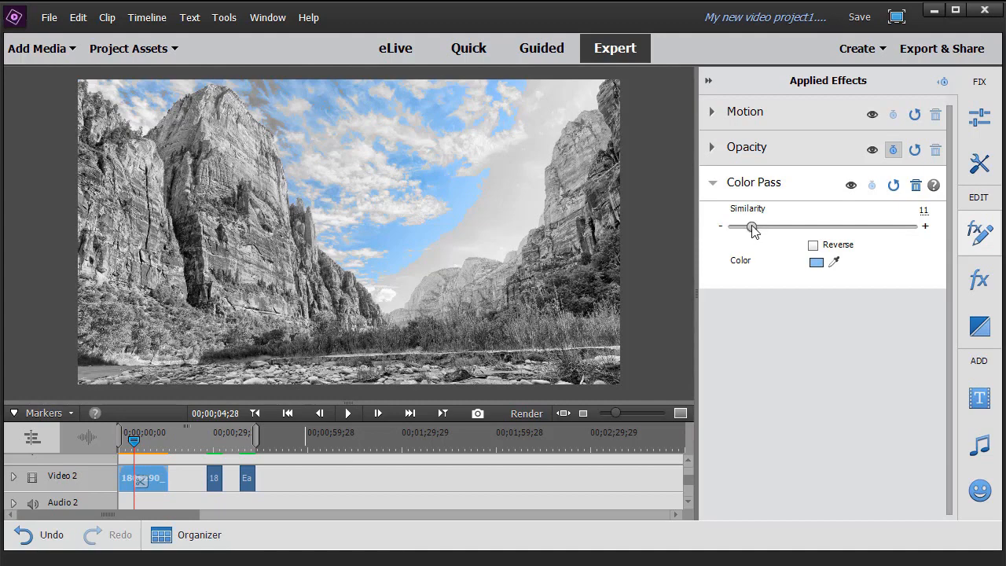
Step: Raise Color Pass Similarity to about 36 so more blue sky tones stay coloured
drag(751, 227, 797, 226)
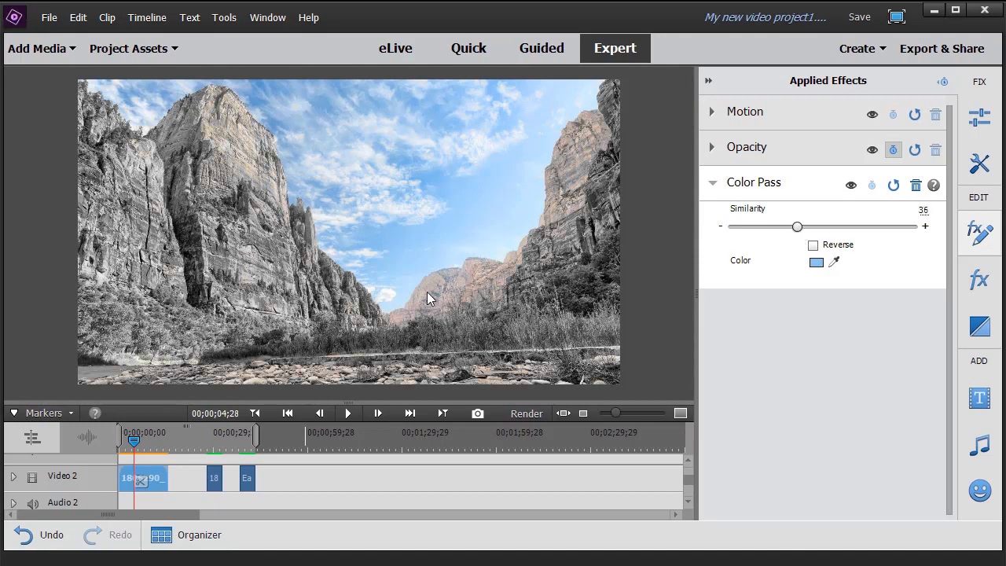
mouse_move(808, 251)
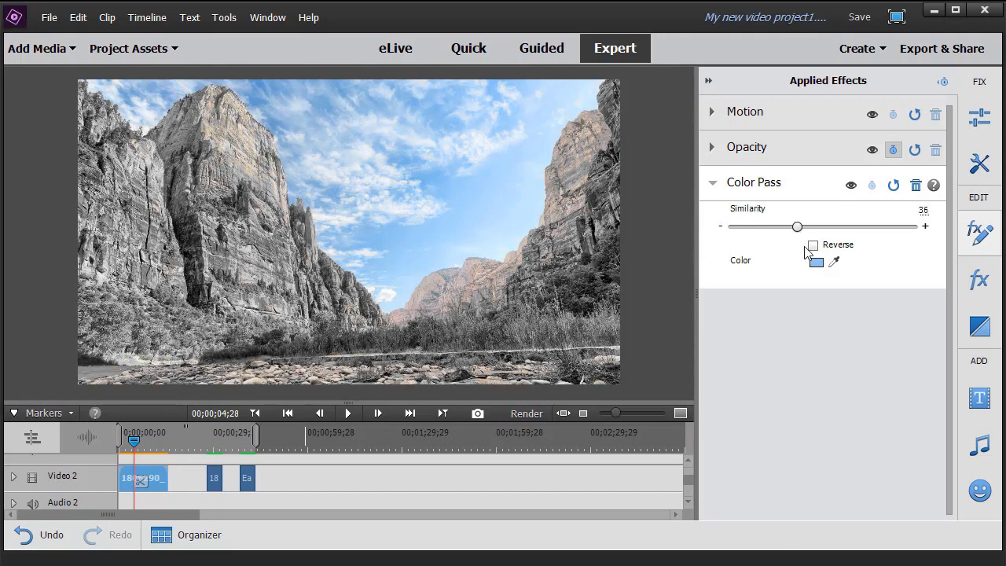
drag(796, 227, 778, 227)
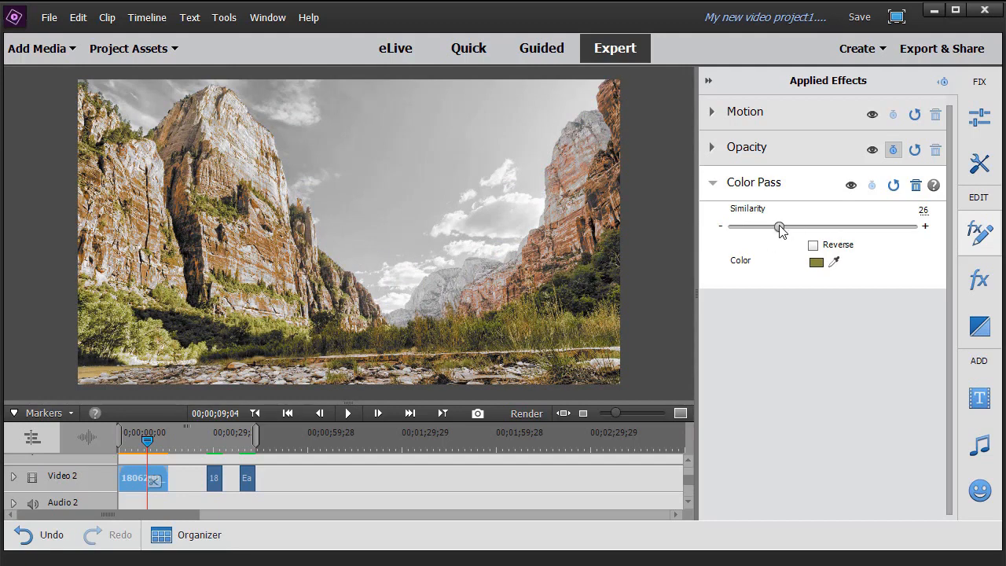
Step: Lower Similarity to about 26 so only the warm rock tones stay coloured
drag(777, 226, 748, 226)
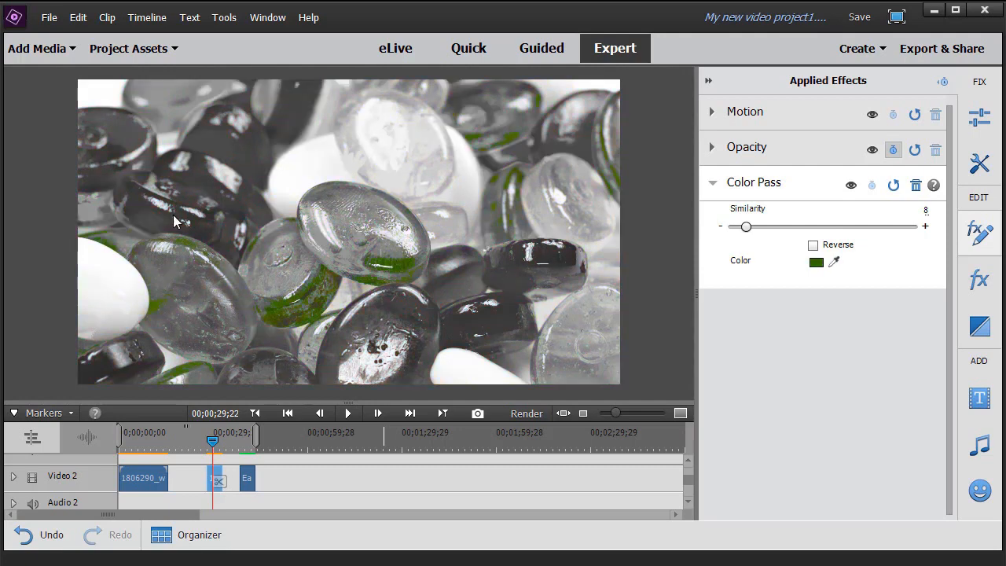
Step: Make the yellow glass stones the kept colour at Similarity 18, then play onward
drag(745, 226, 802, 226)
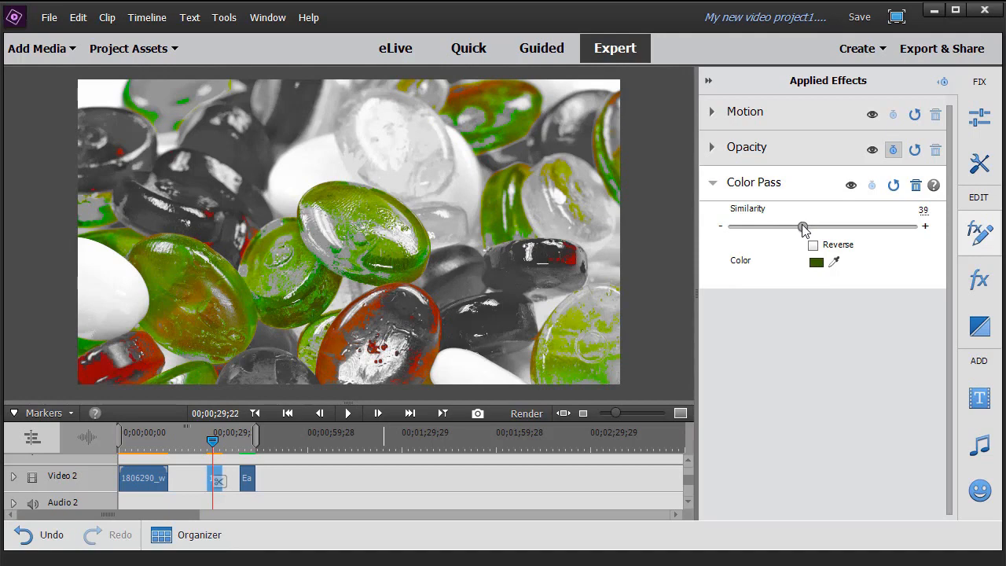
drag(802, 226, 783, 226)
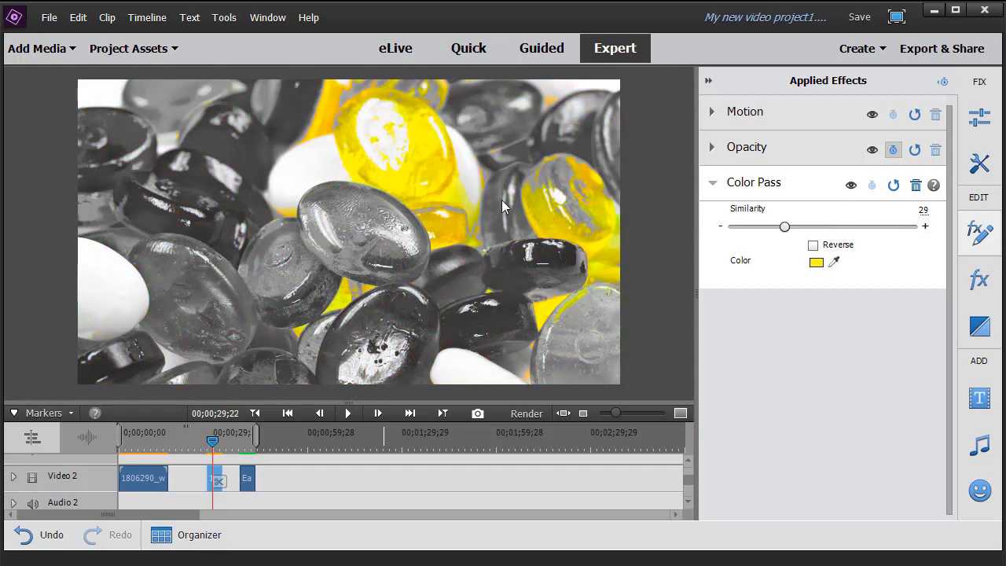
drag(784, 227, 764, 227)
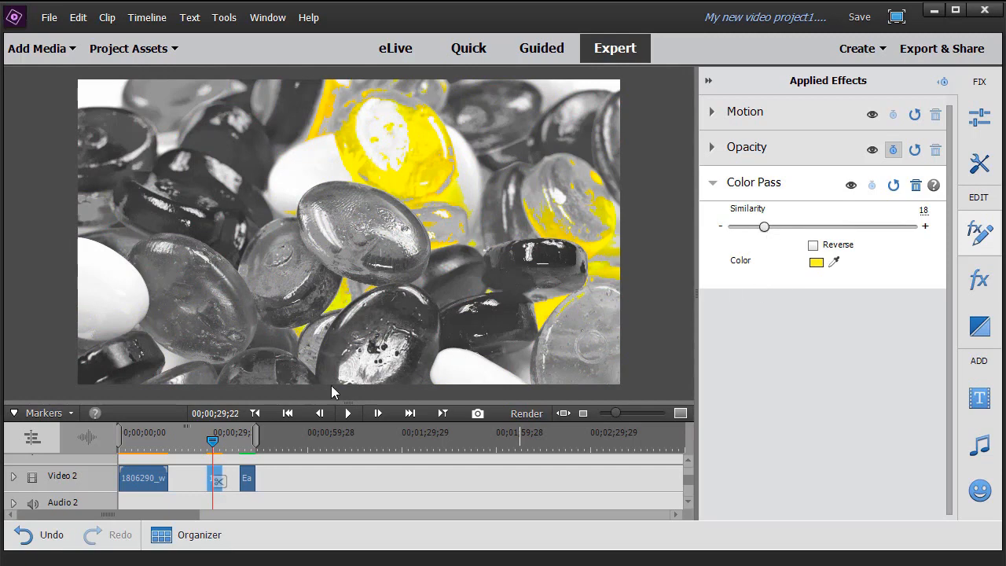
click(348, 412)
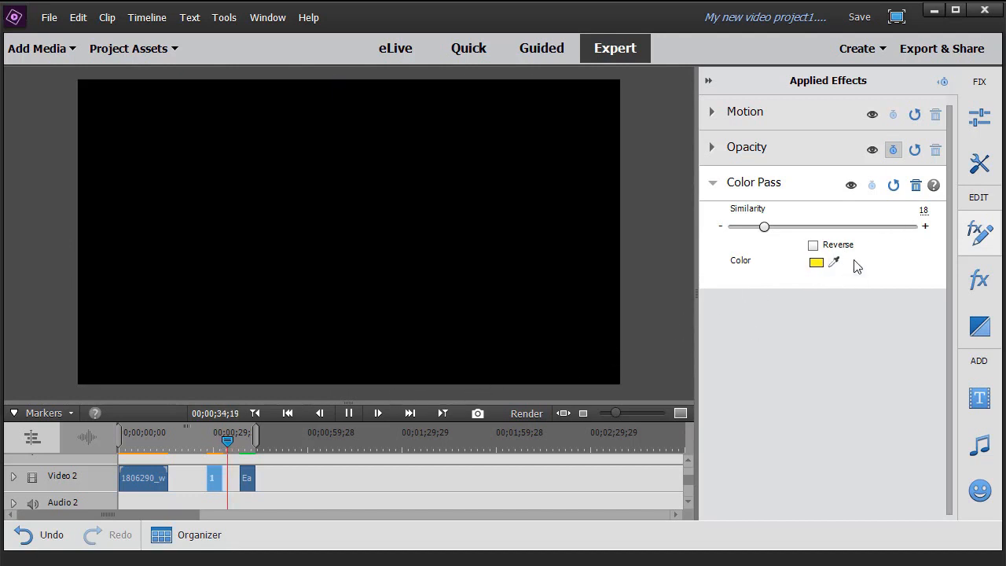
Step: Pause on the Easter chick clip and apply Color Pass from Image Control
click(378, 412)
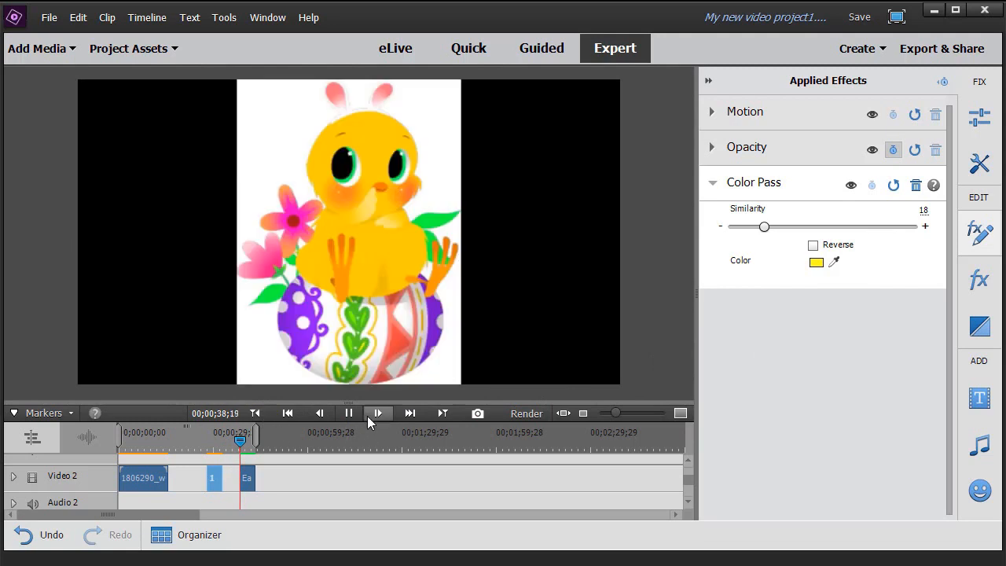
click(377, 411)
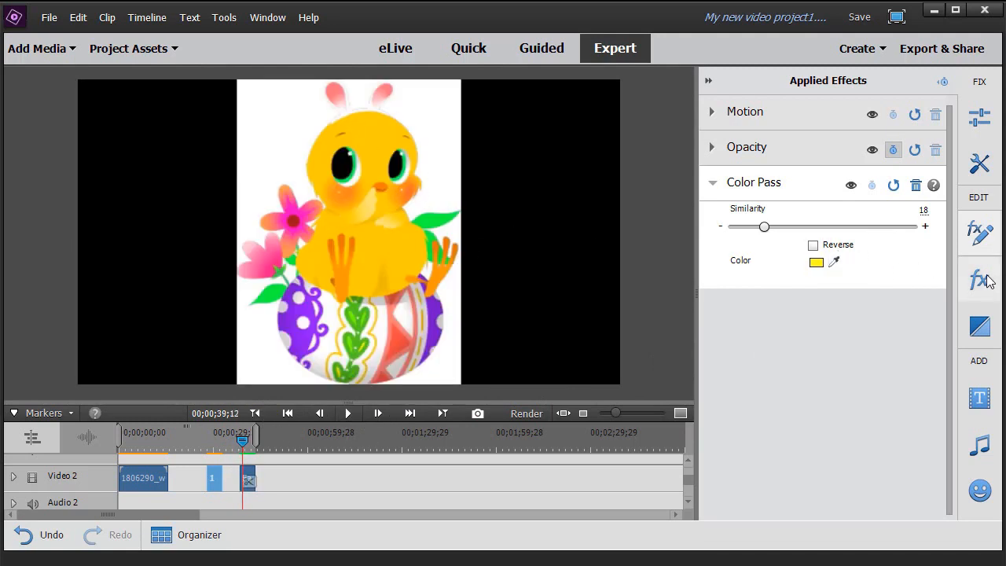
click(979, 280)
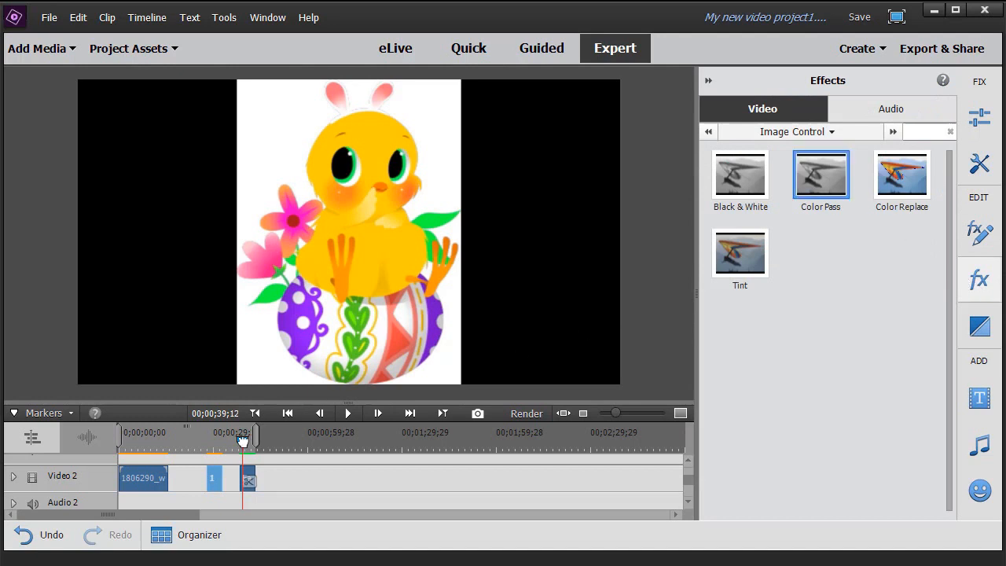
double_click(820, 175)
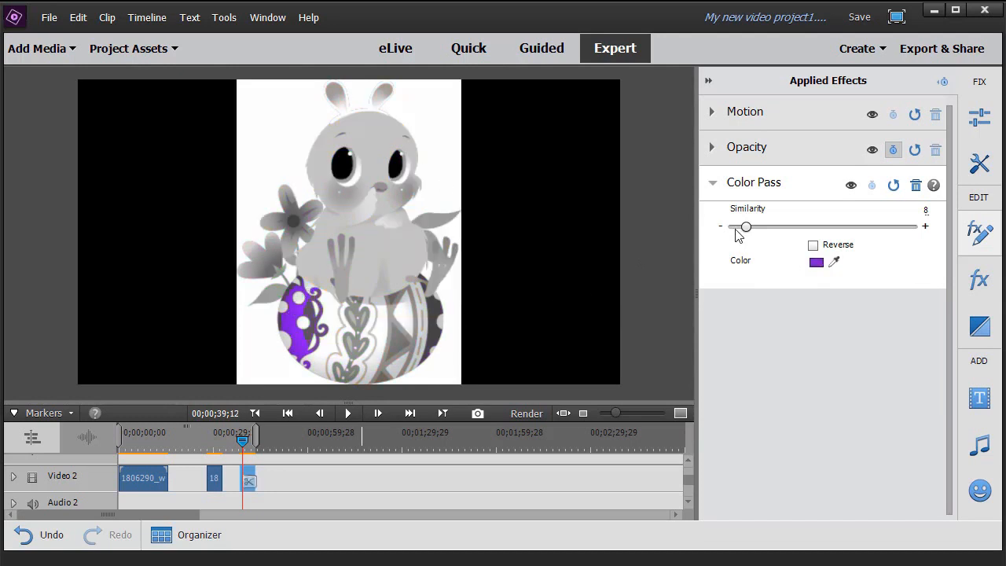
Step: Set purple Similarity to about 34, then eyedrop the green leaves as the kept colour
drag(744, 227, 785, 226)
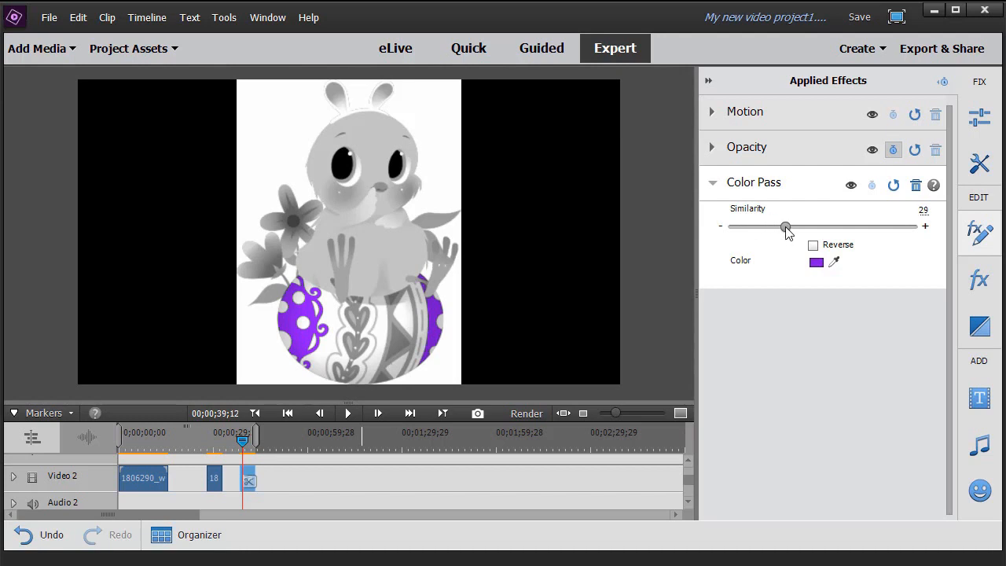
drag(786, 227, 814, 226)
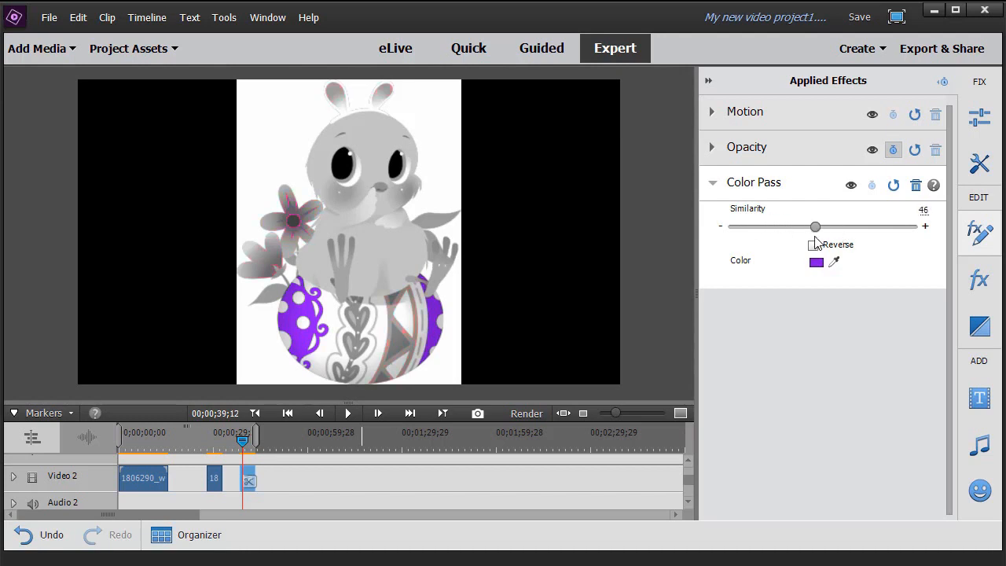
drag(815, 226, 798, 226)
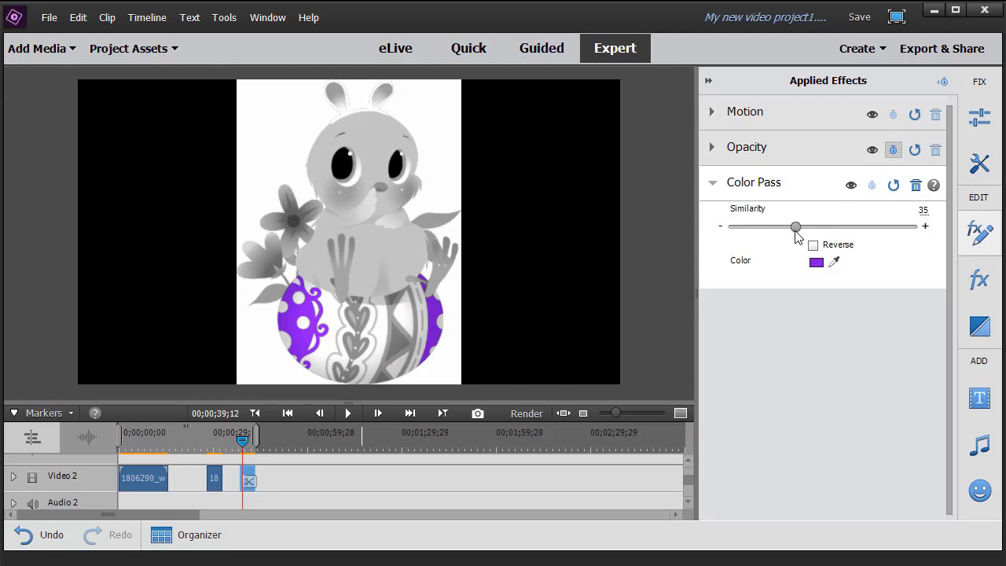
drag(795, 226, 792, 226)
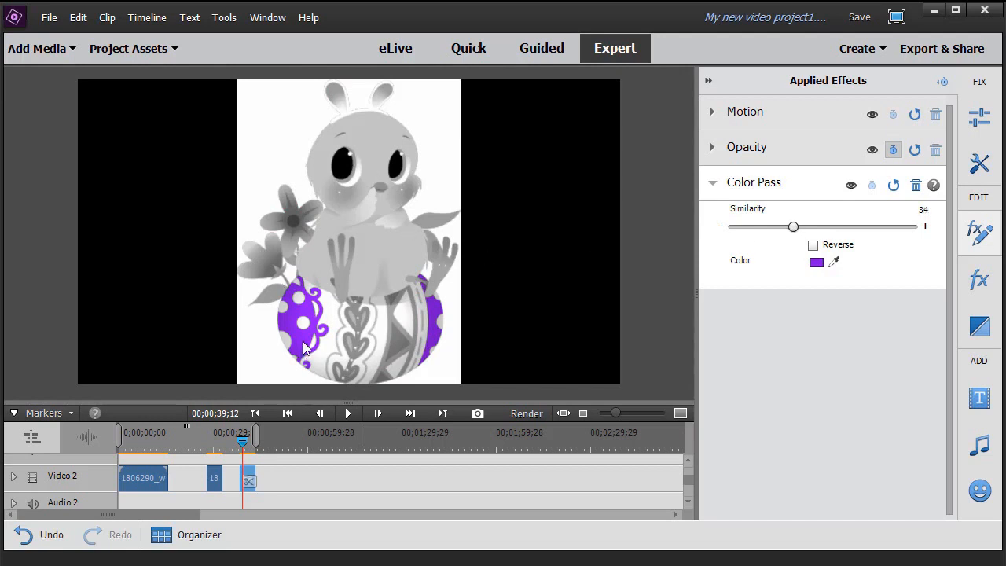
mouse_move(281, 259)
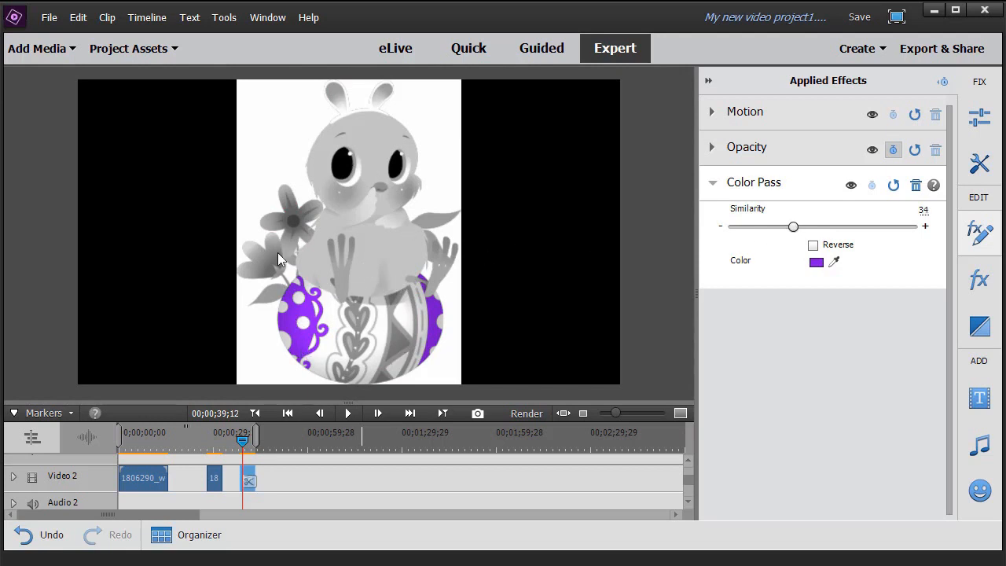
click(815, 261)
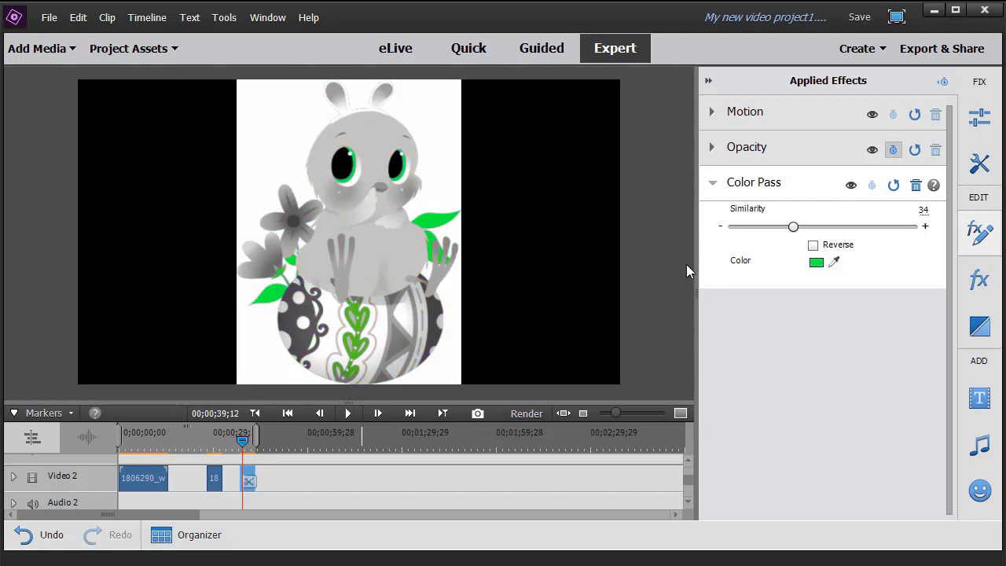
Step: Raise green Similarity to about 78, then settle it near 68
drag(792, 227, 874, 226)
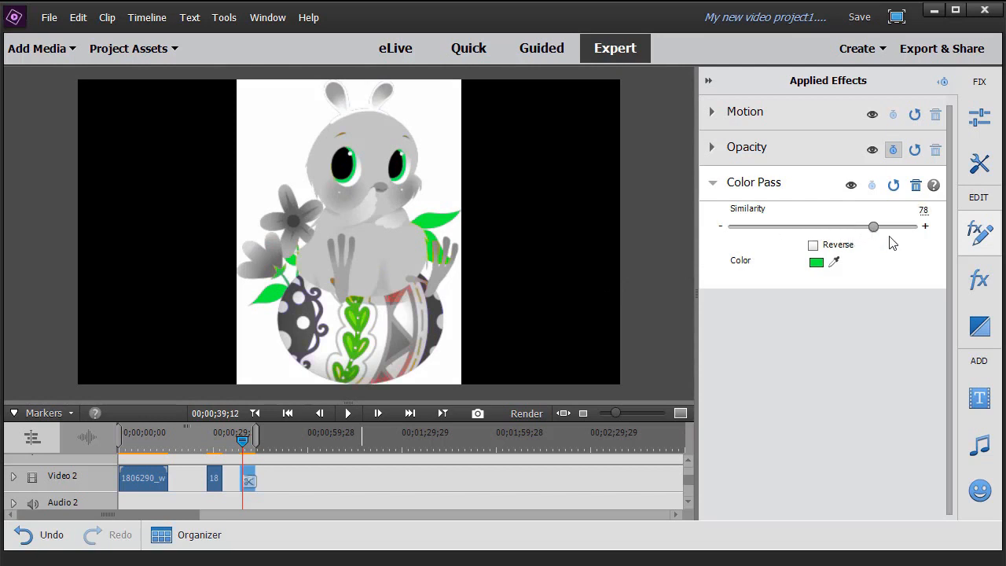
drag(874, 227, 856, 226)
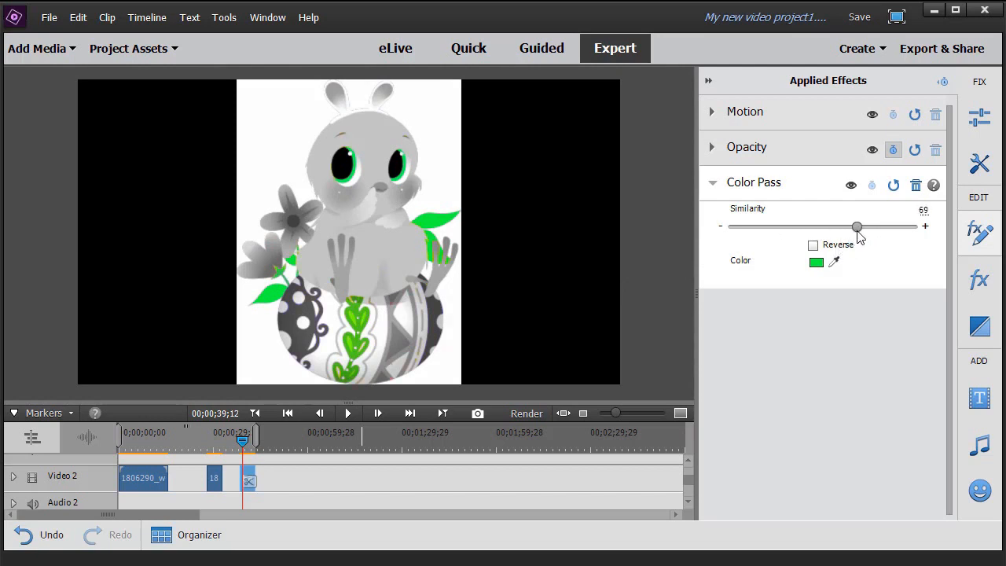
drag(856, 227, 861, 226)
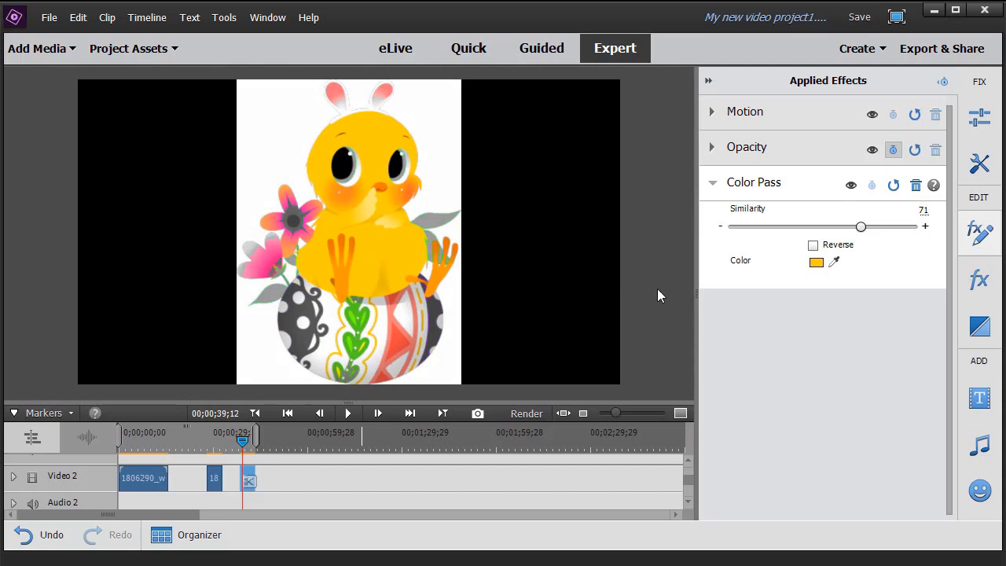
Step: Lower the yellow Similarity from 71 down to 23 so flowers and egg turn grey
drag(861, 226, 826, 226)
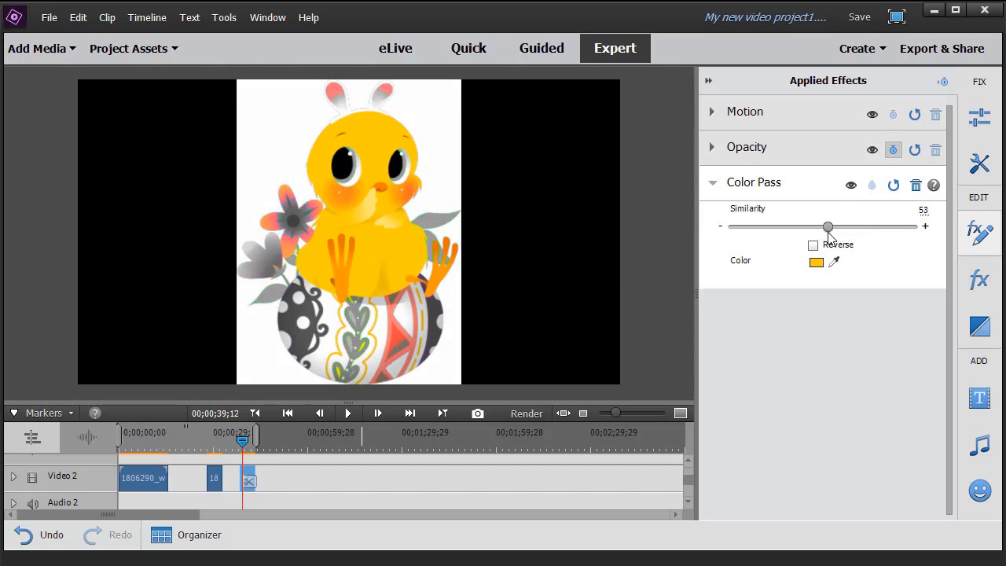
drag(827, 226, 800, 226)
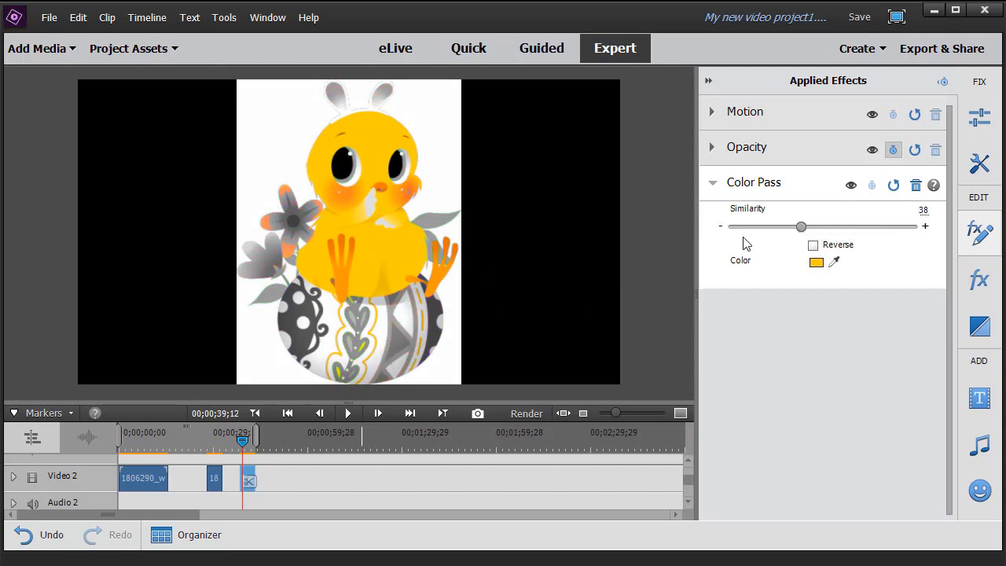
drag(800, 226, 809, 227)
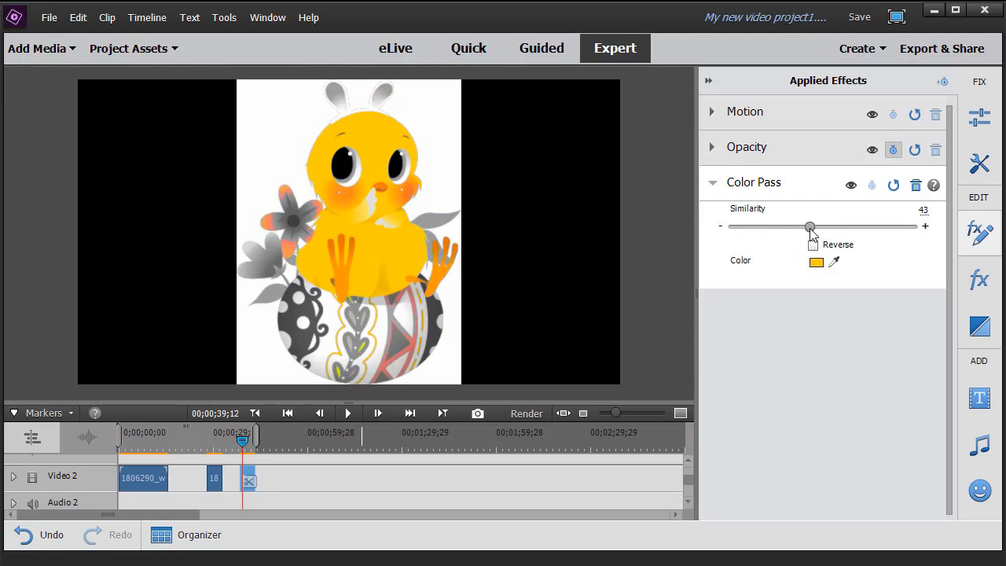
drag(809, 226, 814, 226)
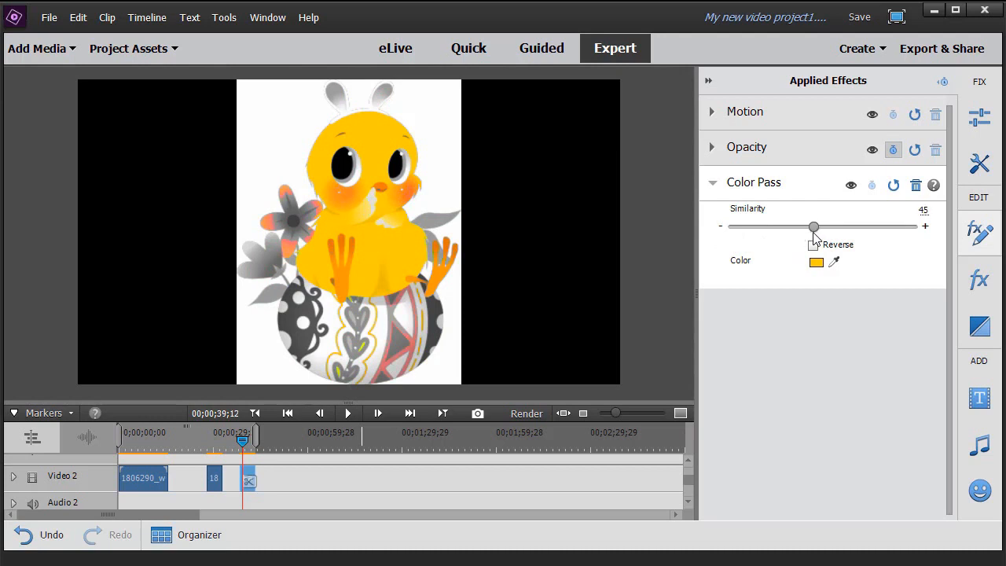
drag(814, 226, 773, 226)
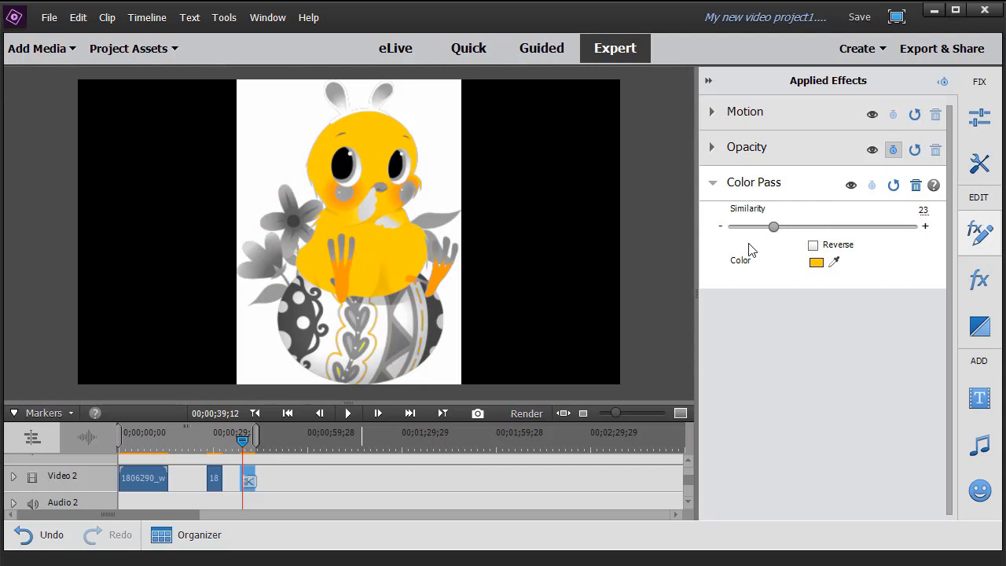
mouse_move(790, 252)
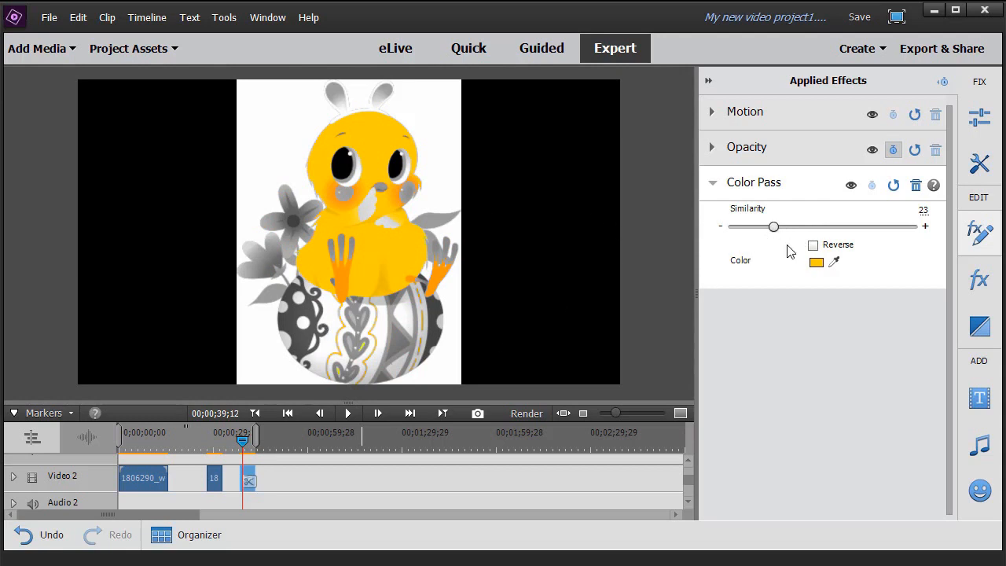
mouse_move(895, 281)
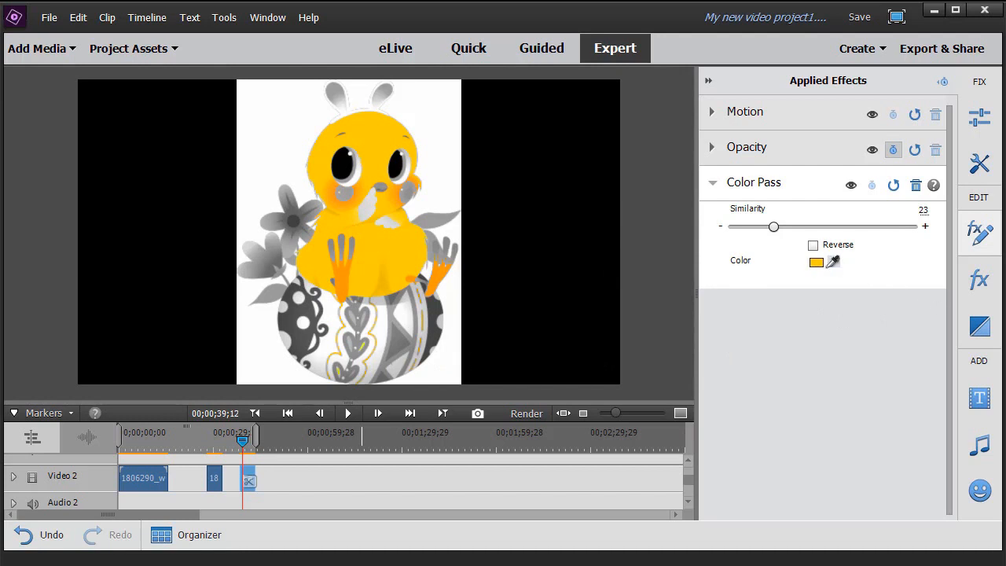
mouse_move(820, 306)
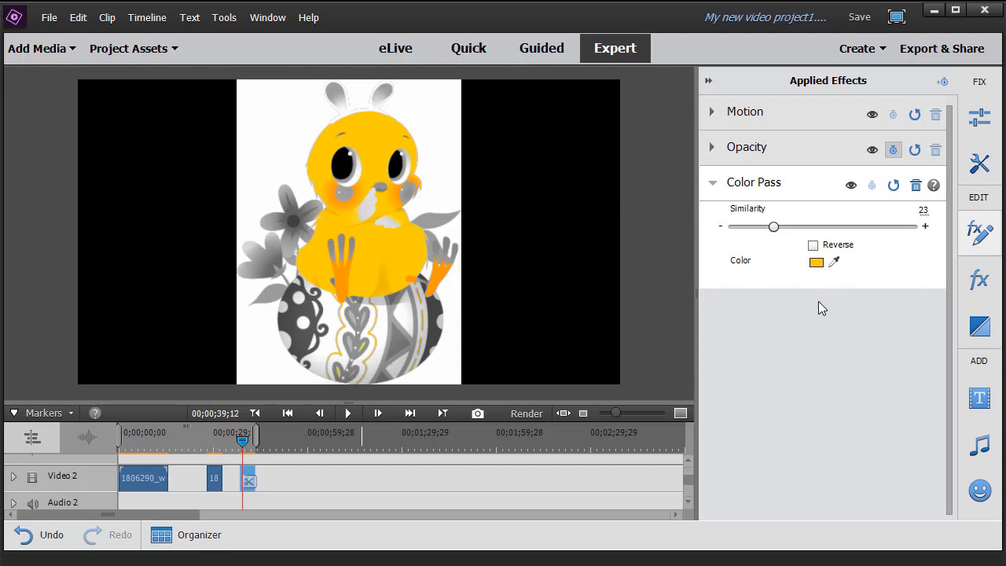
mouse_move(788, 459)
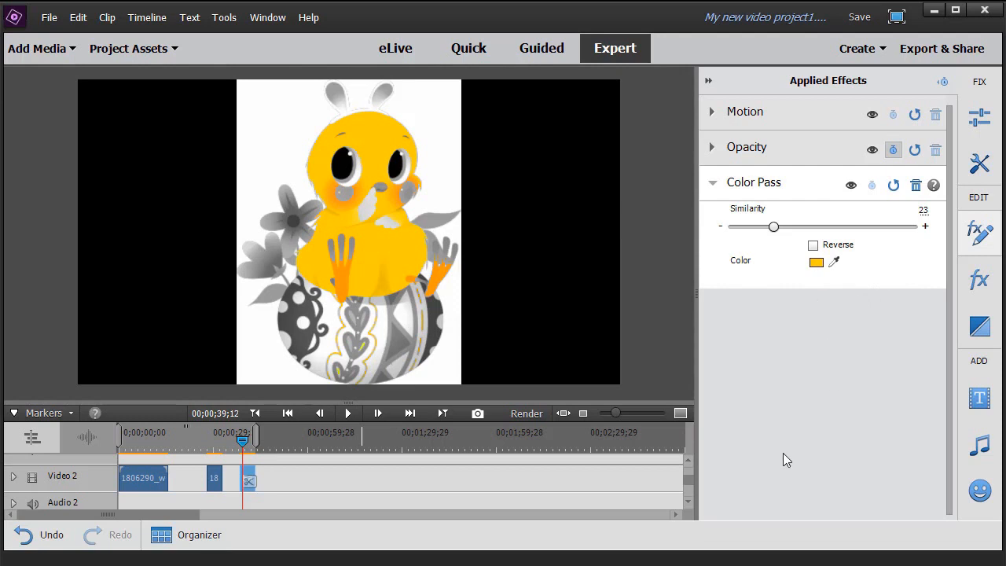